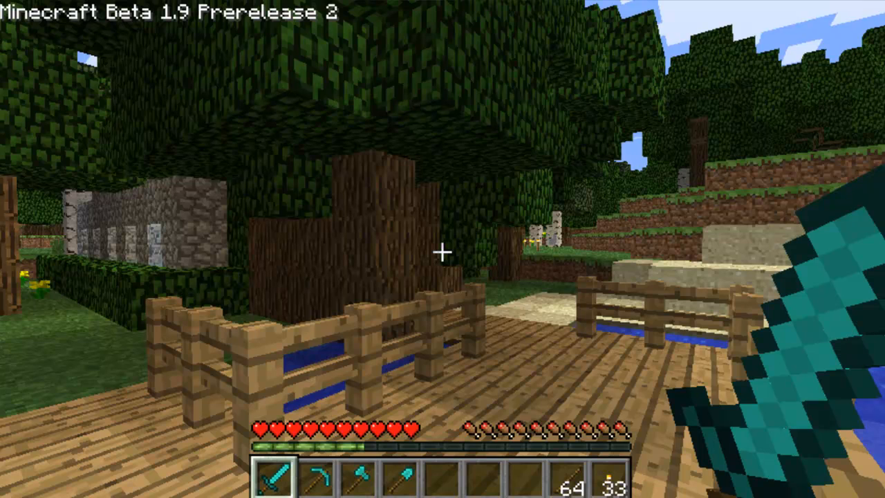
Pause Minecraft and go to its Options screen to review the video settings
key(Escape)
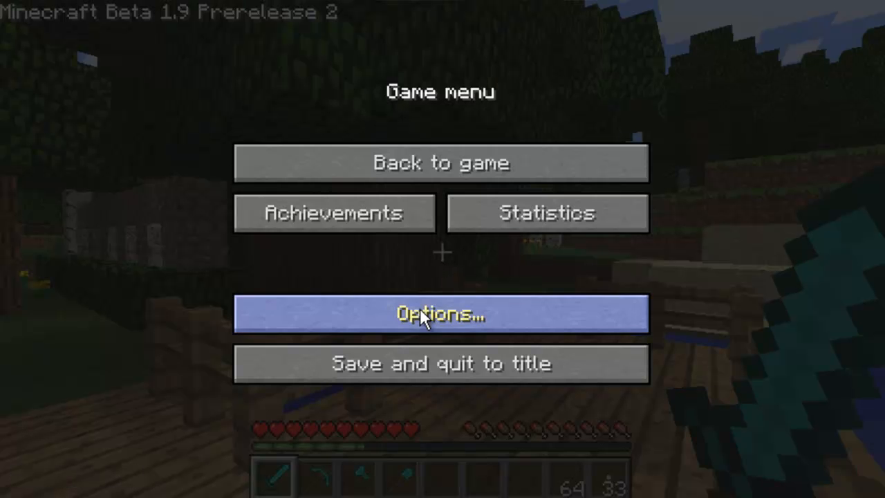
click(441, 313)
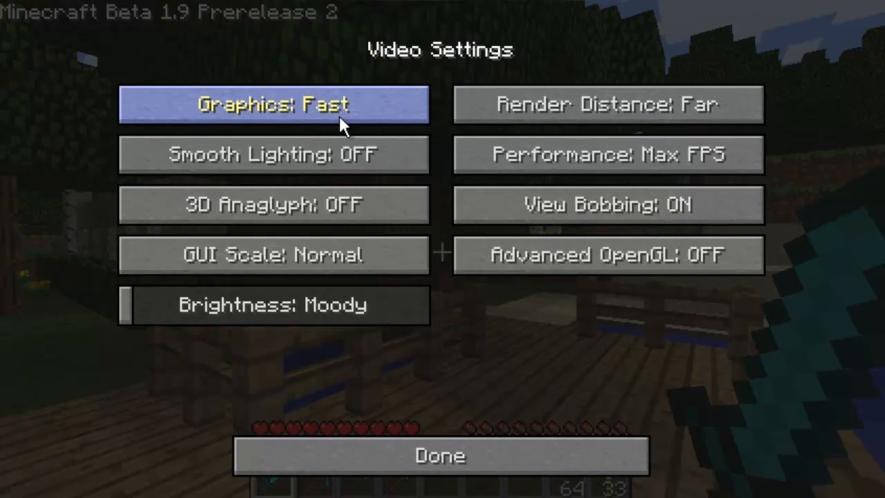
mouse_move(355, 142)
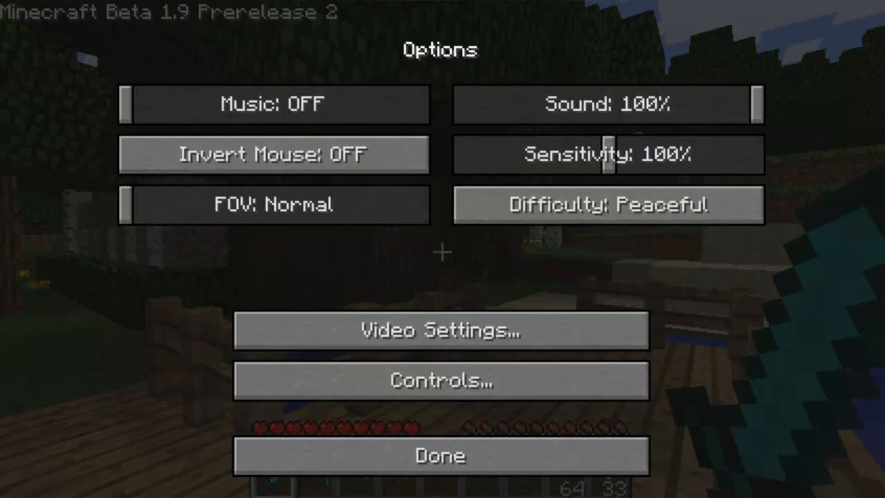
Search the Start menu for 'ram' to bring up the System information page
click(28, 476)
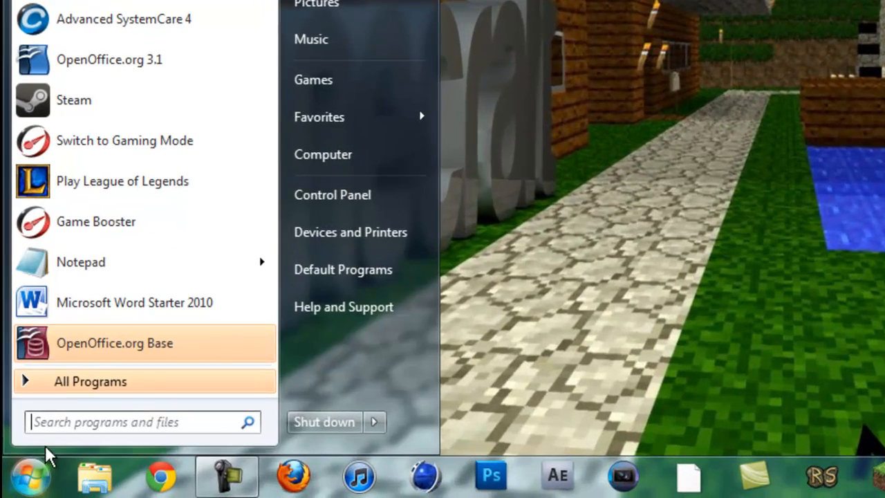
text(ram)
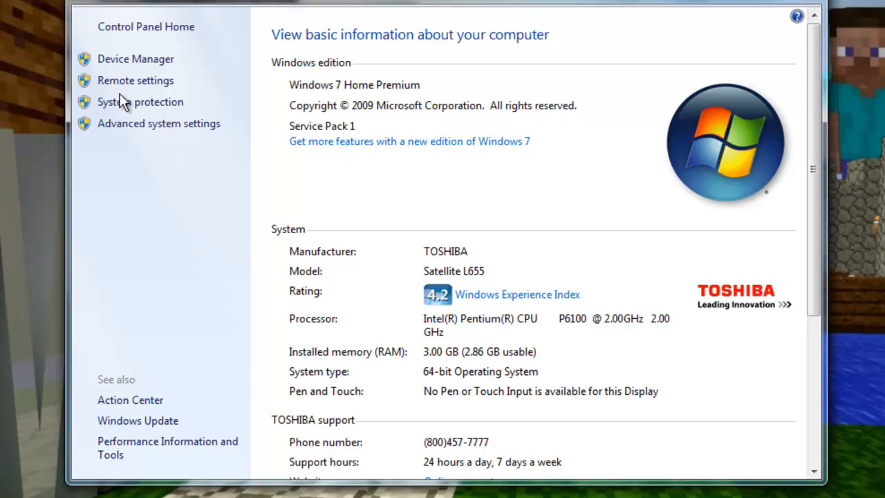
Set Performance visual effects to 'Adjust for best performance' in Advanced system settings
click(135, 80)
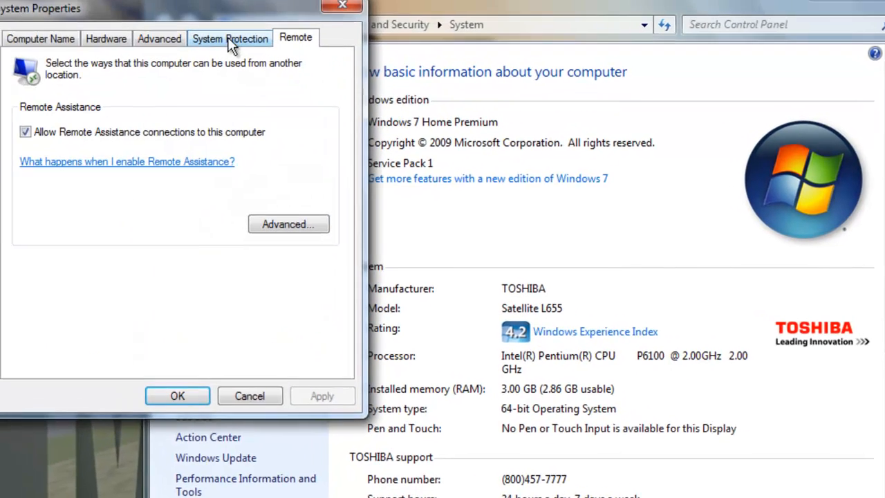
click(159, 39)
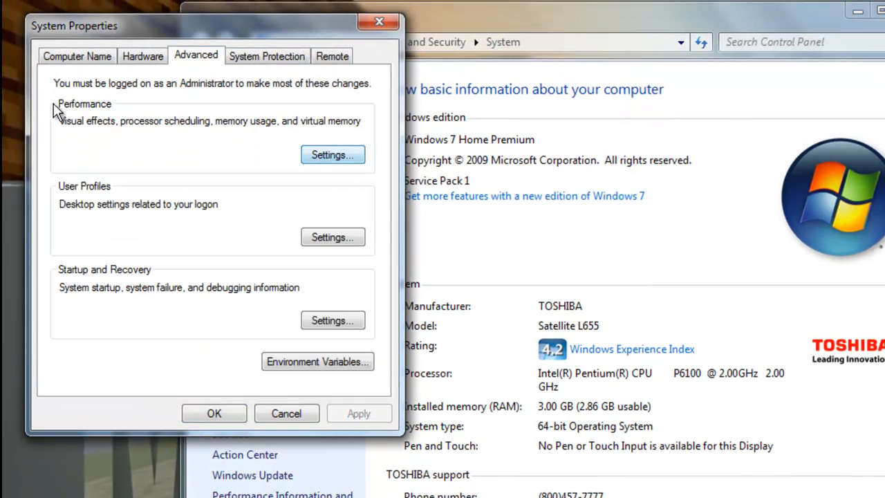
click(332, 154)
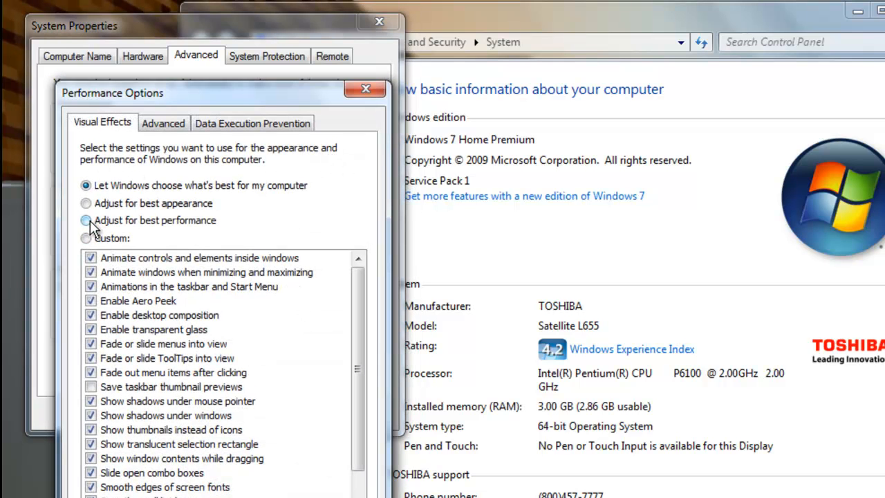
click(85, 220)
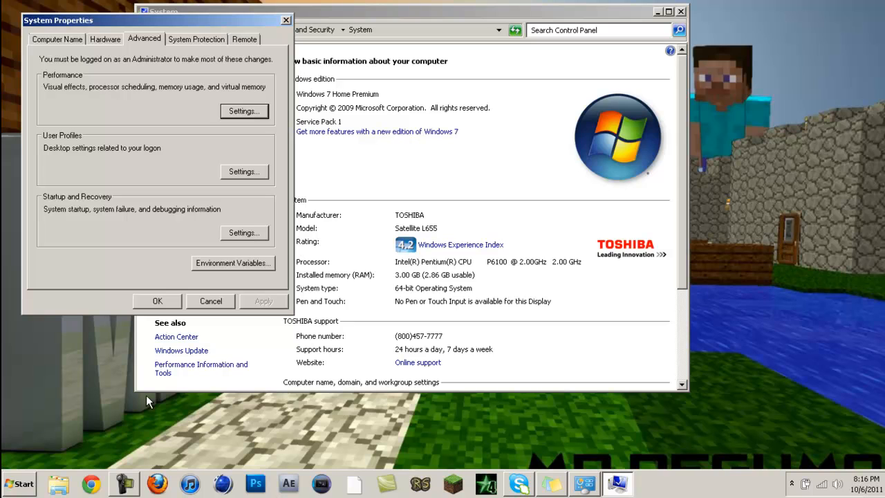
mouse_move(326, 102)
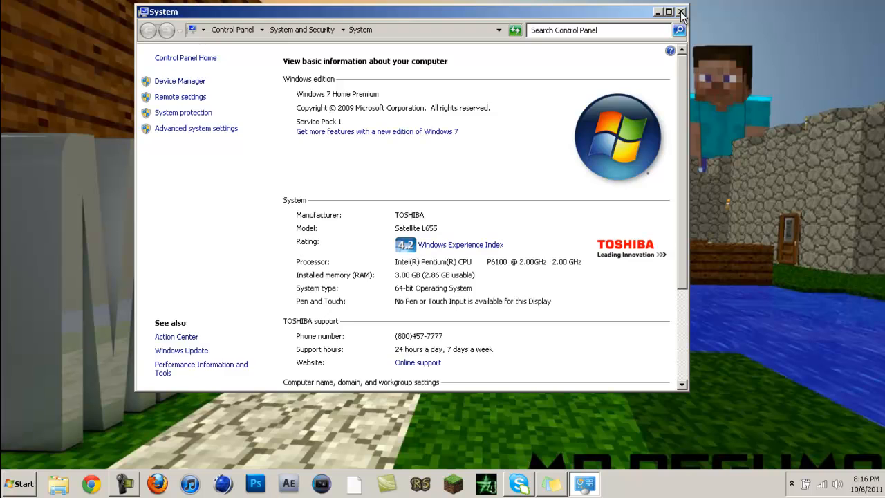
Close the System window and turn on Show desktop icons
click(680, 12)
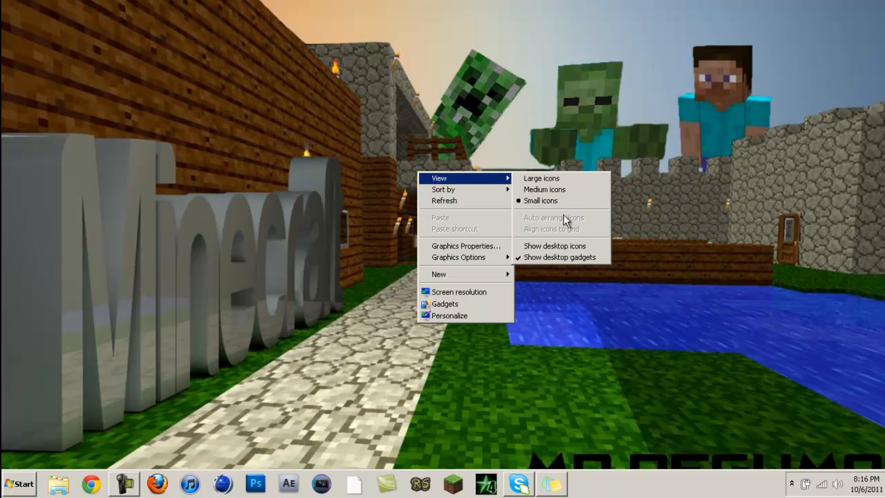
click(554, 246)
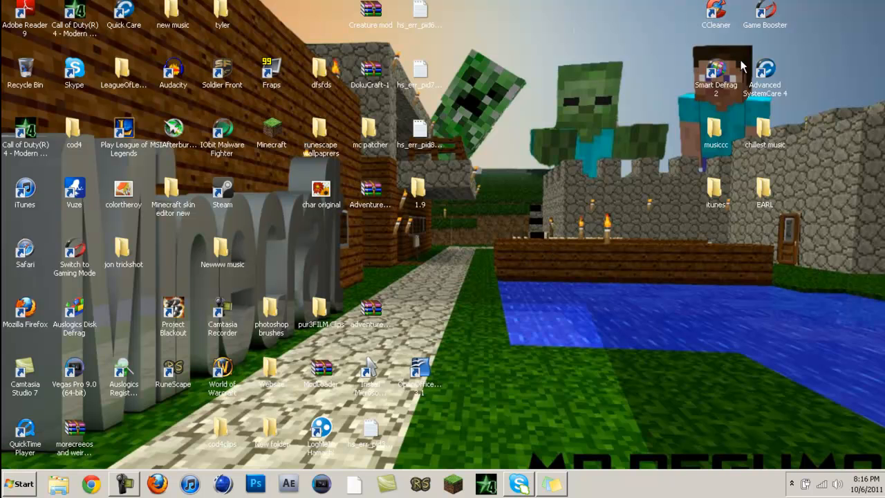
mouse_move(615, 41)
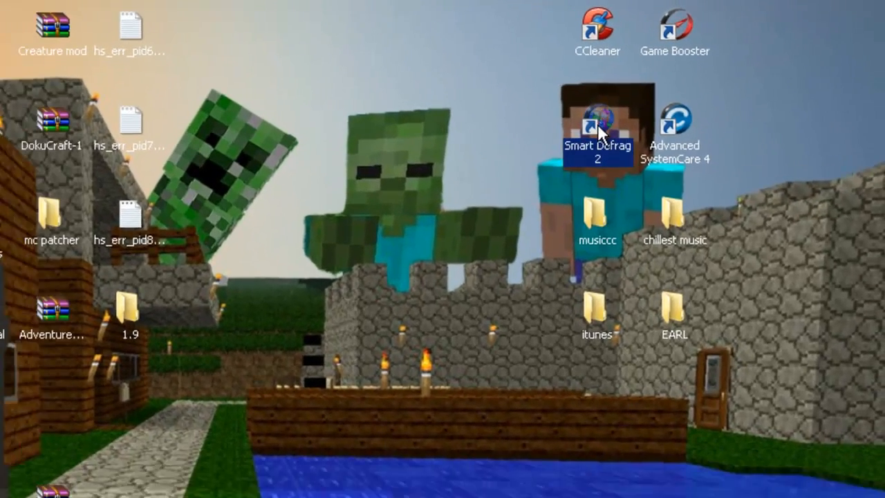
Launch Smart Defrag 2 from its desktop shortcut, then close its window
double_click(597, 132)
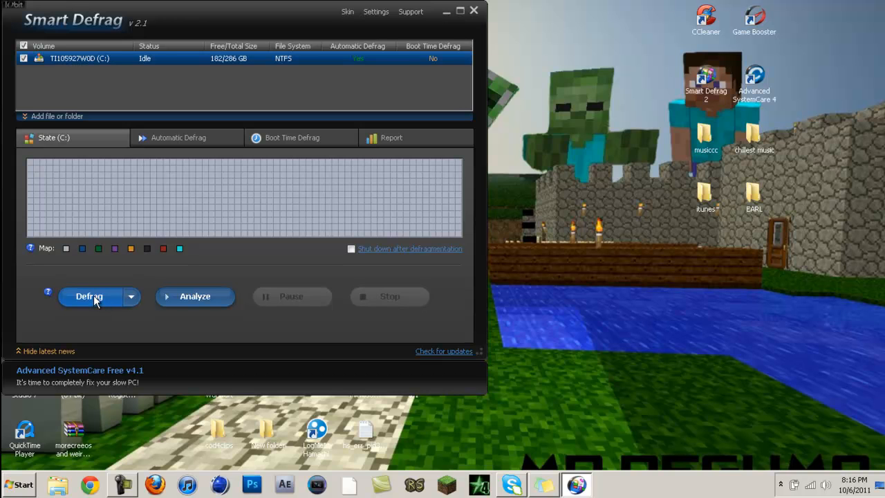
mouse_move(477, 13)
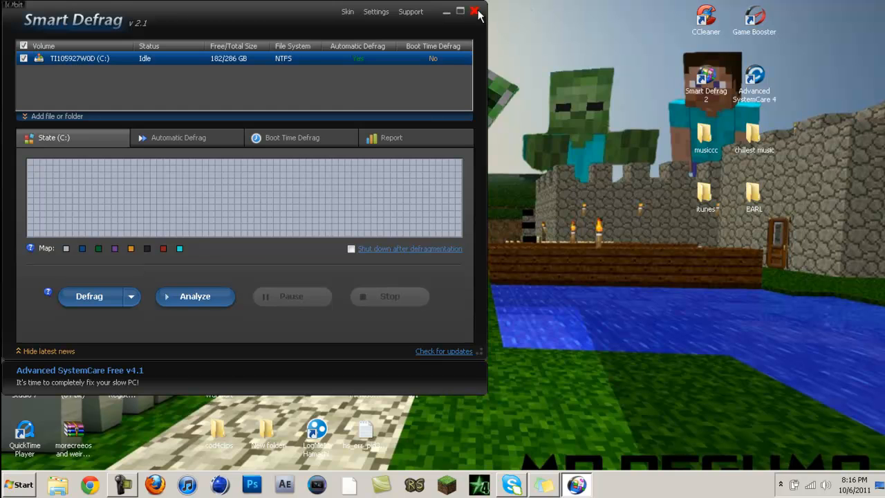
click(478, 12)
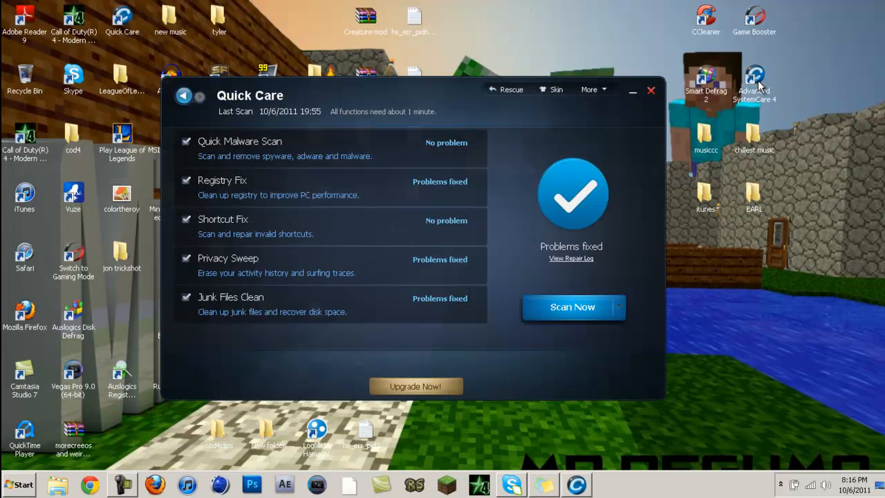
mouse_move(660, 99)
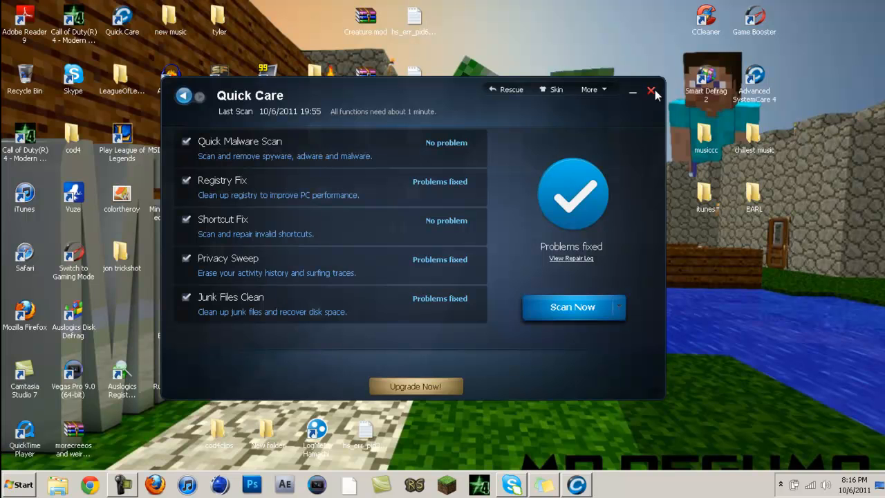
Close the Advanced SystemCare Quick Care results window
click(650, 91)
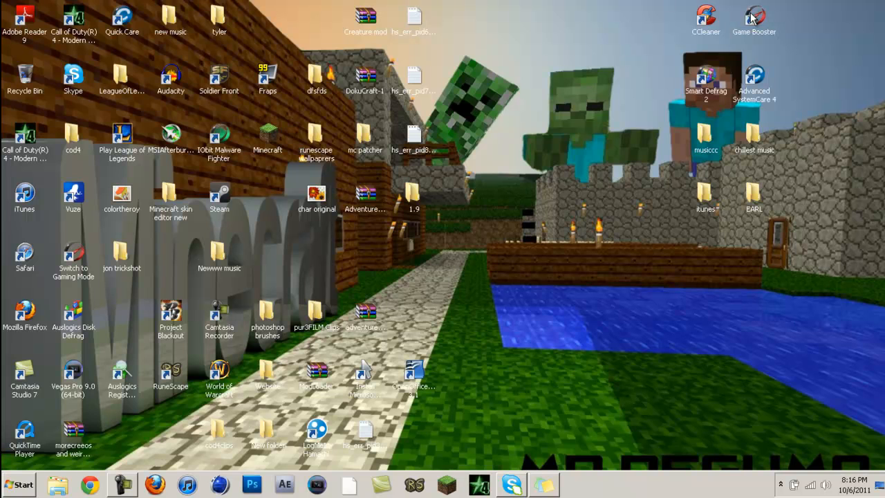
Launch Game Booster with Gaming Mode ON, then minimize its window
double_click(753, 21)
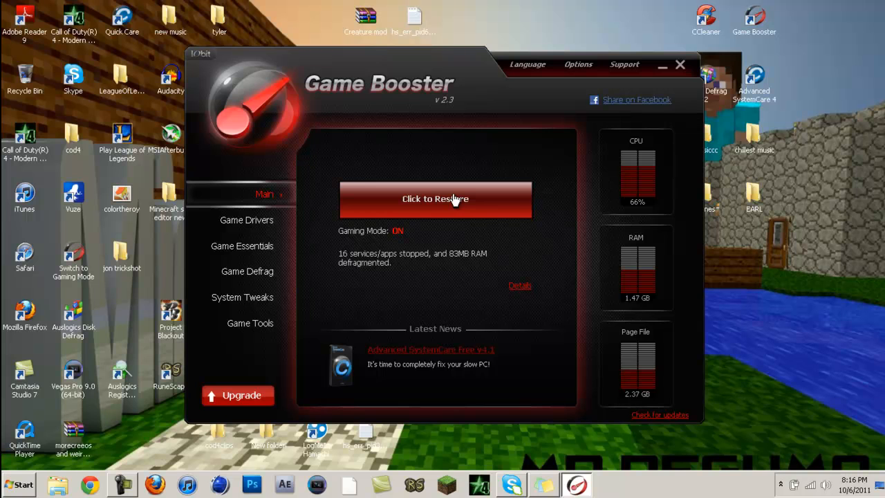
mouse_move(596, 140)
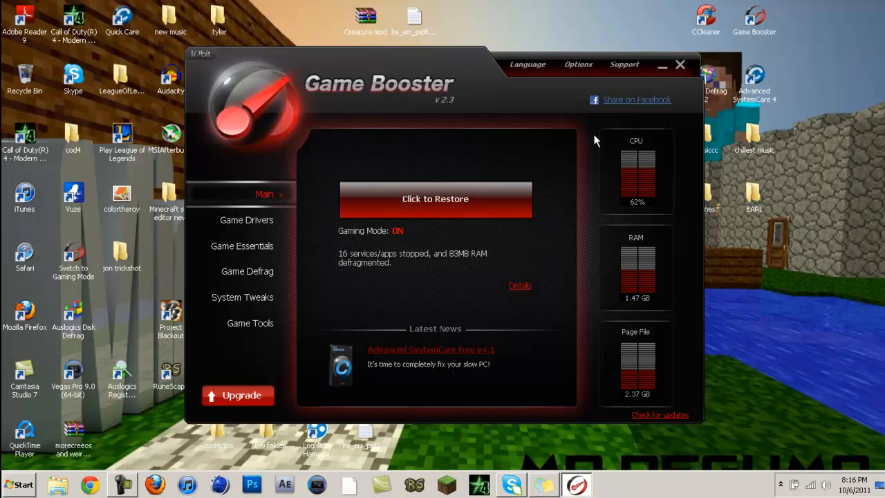
click(680, 65)
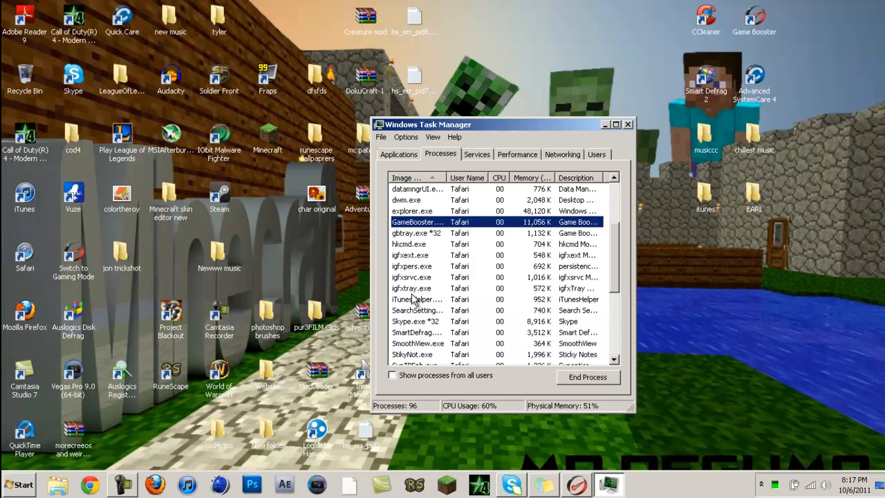
Find javaw.exe in the process list and confirm raising its priority to High
scroll(down, 3)
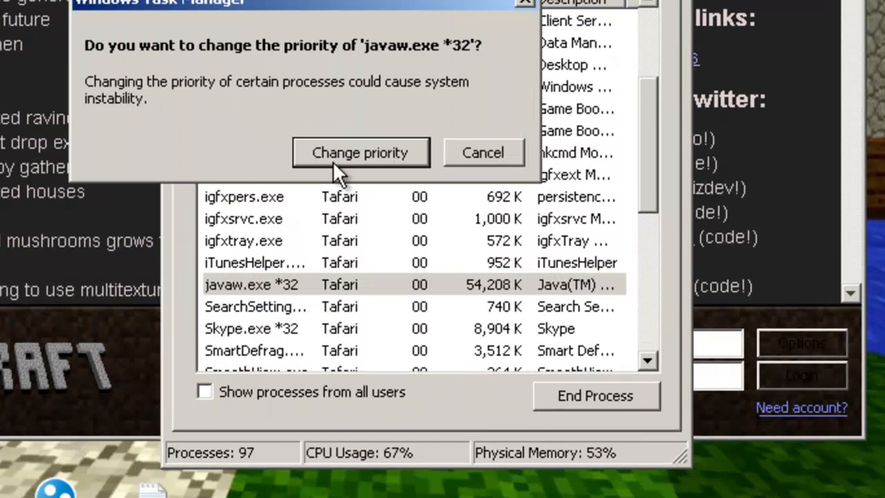
click(360, 152)
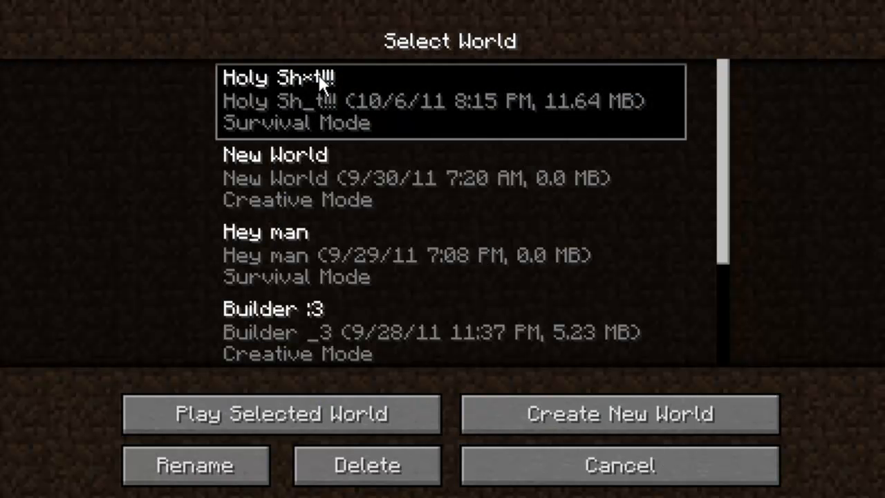
Play the first world in Minecraft's Select World list
click(281, 413)
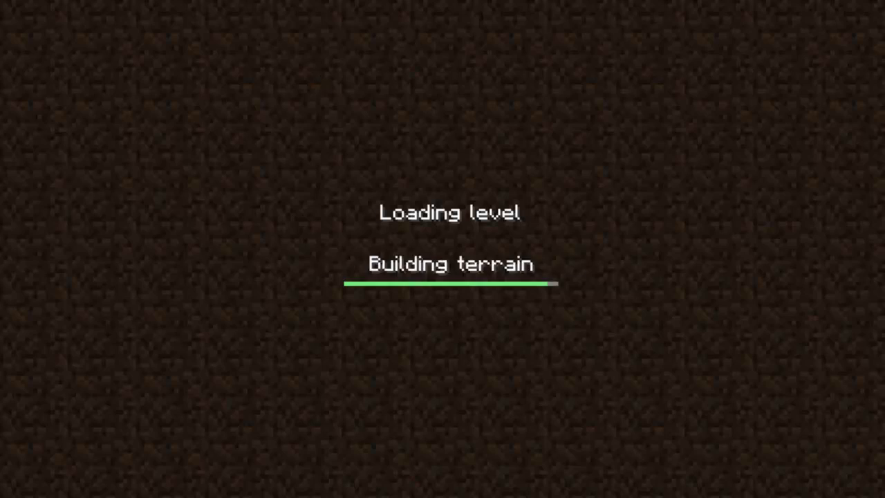